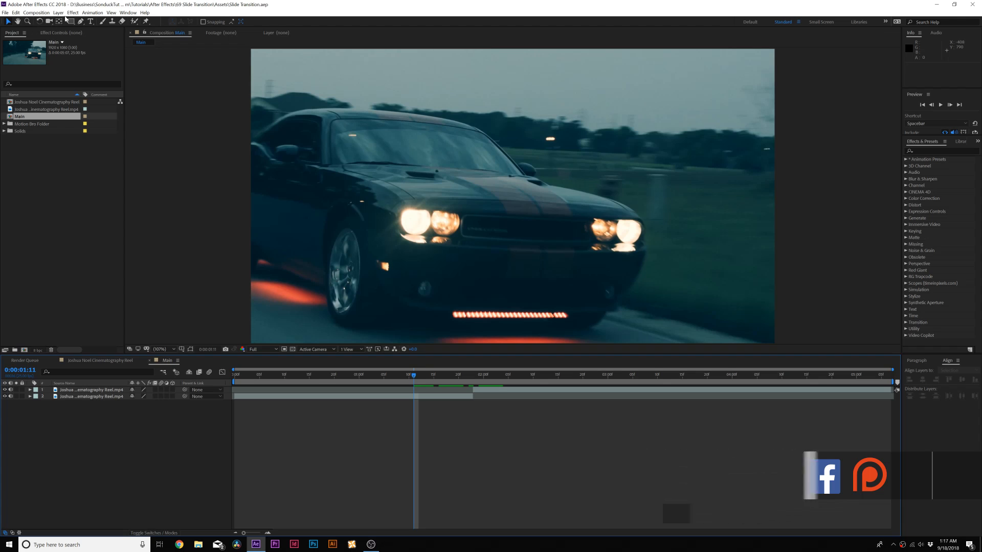
- Add a new adjustment layer above the two footage clips via Layer > New
{"action": "left_click", "coordinate": [58, 12]}
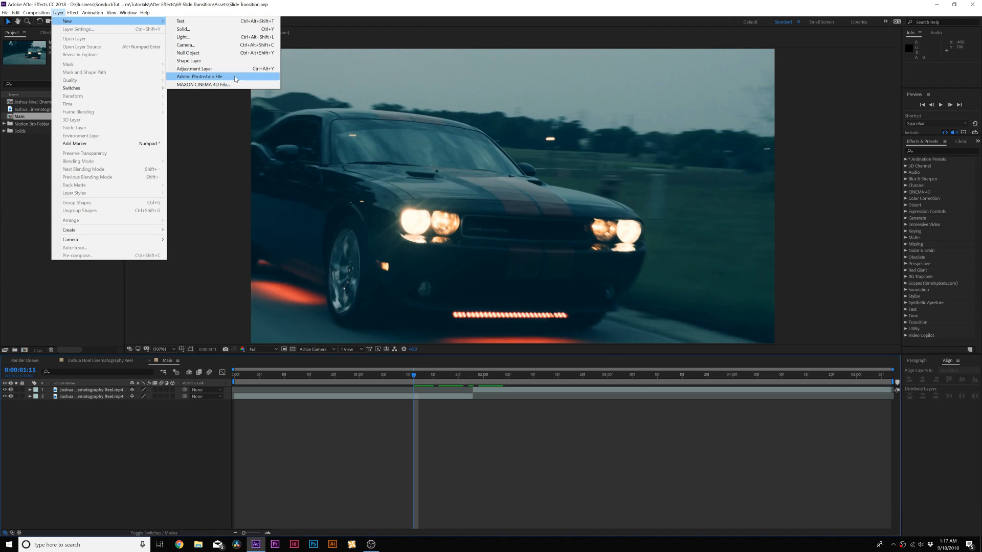
{"action": "left_click", "coordinate": [194, 69]}
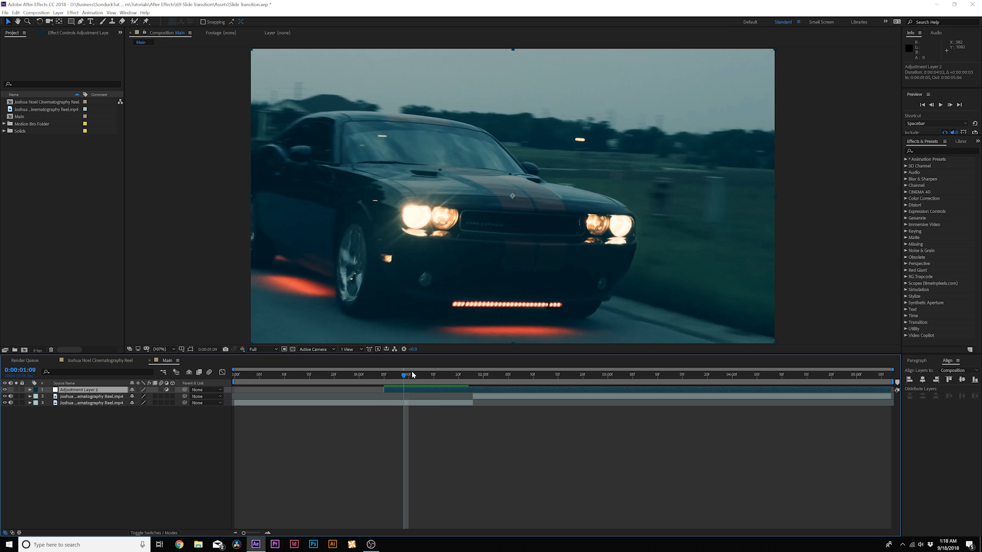
{"action": "left_click", "coordinate": [384, 374]}
{"action": "type", "text": "motion tile"}
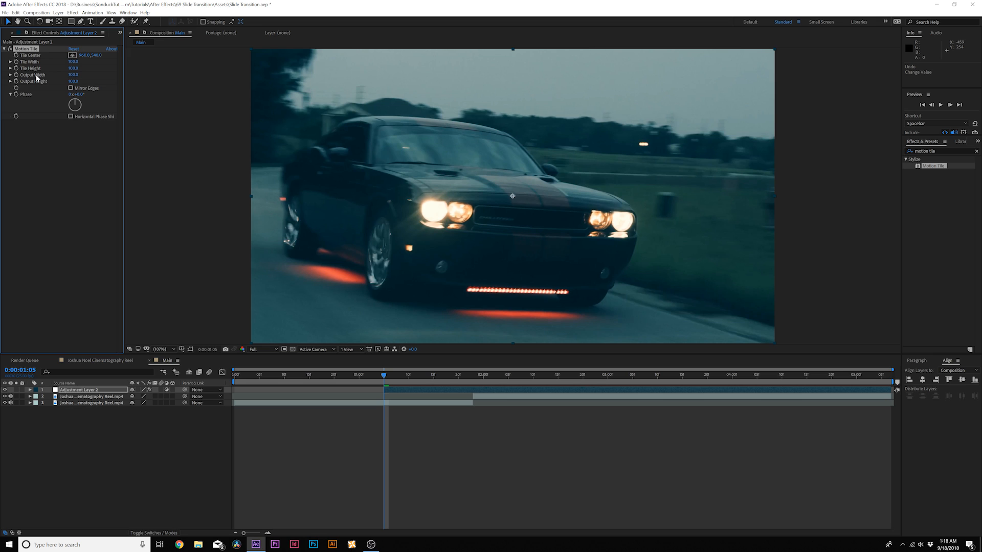
{"action": "mouse_move", "coordinate": [38, 88]}
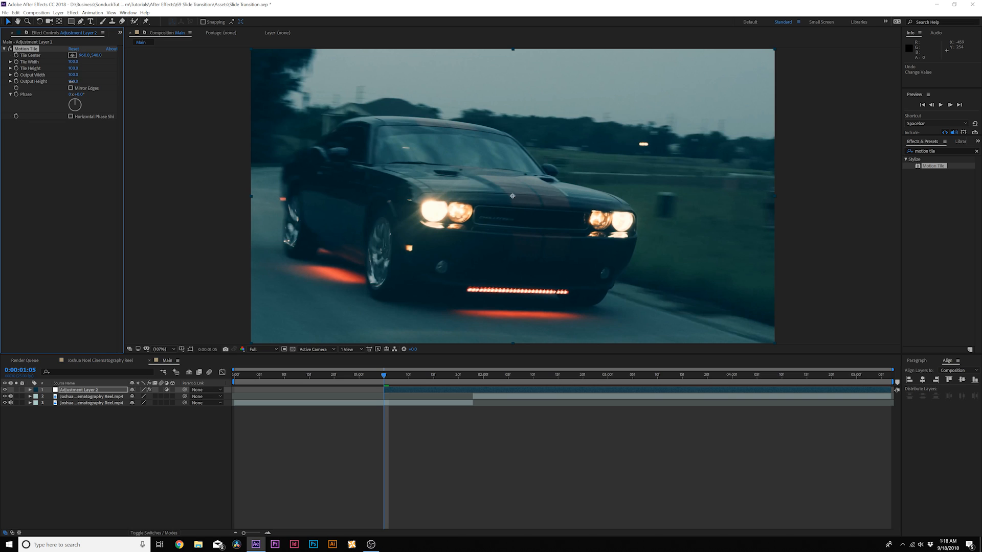
- Raise Motion Tile's Output Height on Adjustment Layer 2
{"action": "left_click", "coordinate": [74, 81]}
{"action": "type", "text": "trans"}
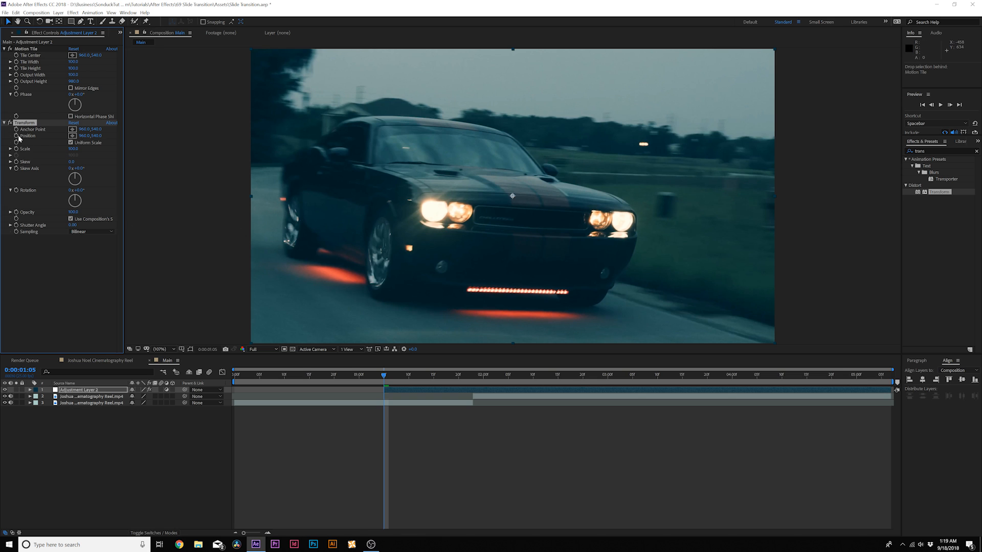
{"action": "mouse_move", "coordinate": [425, 379]}
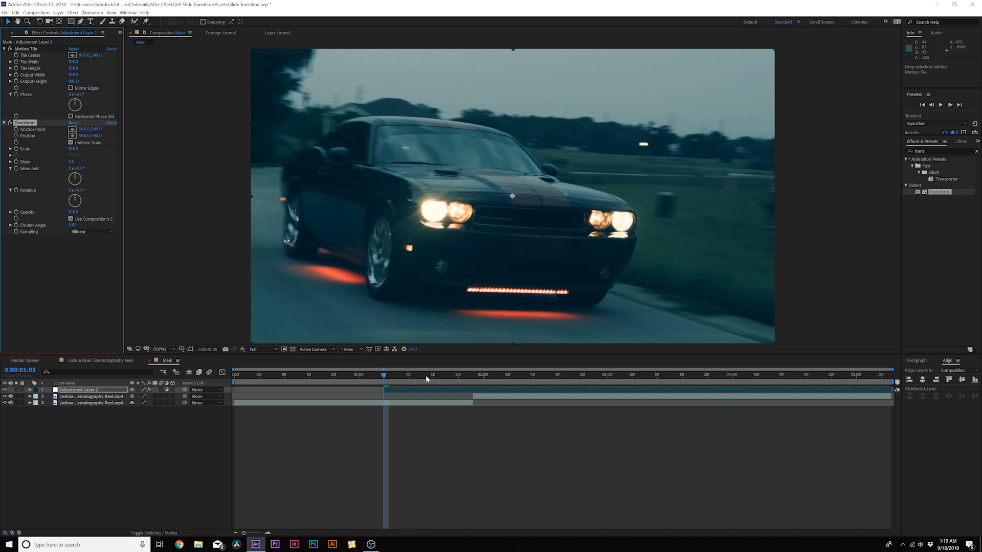
- Set a starting Position keyframe at the layer start and move to the slide's end
{"action": "left_click", "coordinate": [507, 375]}
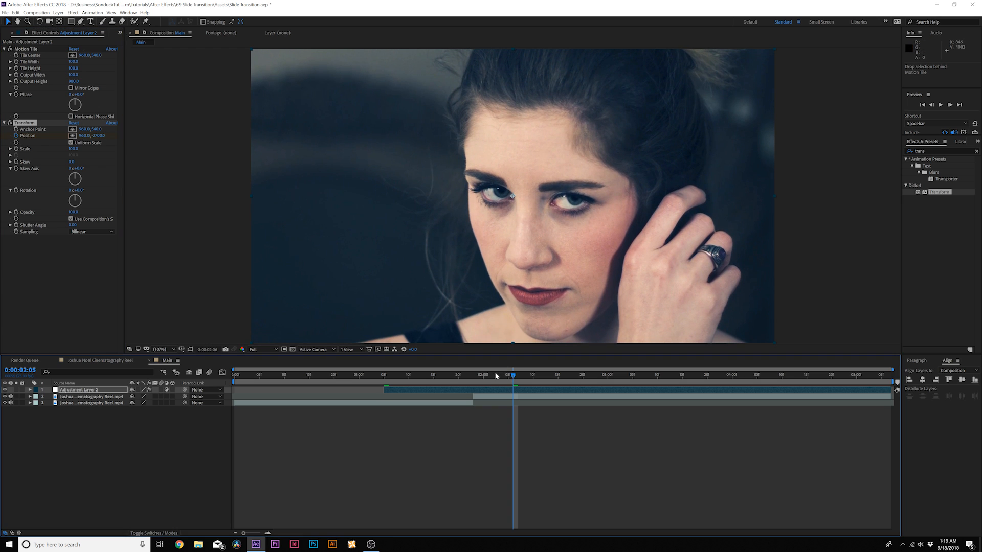
{"action": "left_click", "coordinate": [399, 375]}
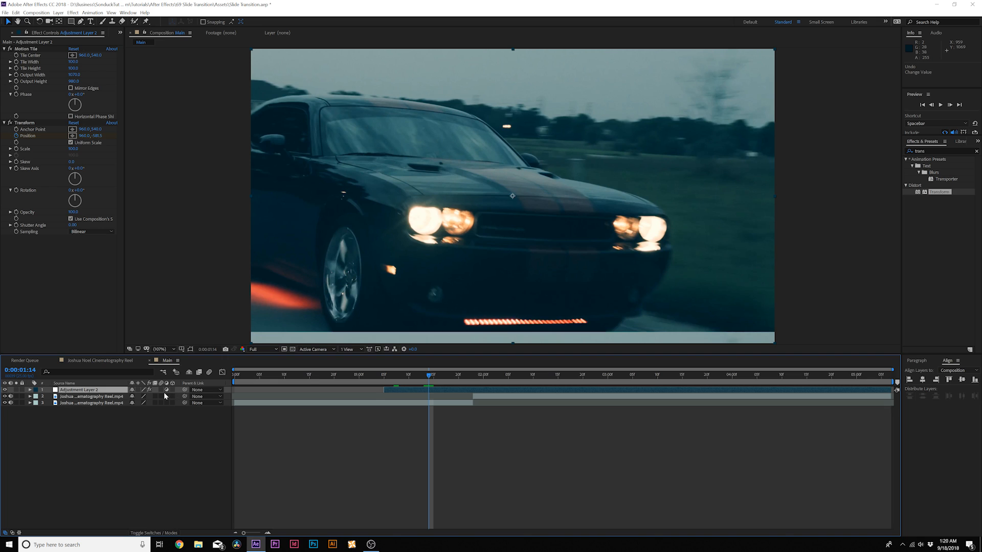
- Enable motion blur on the layer and composition, then reveal and check the Position keyframes
{"action": "left_click", "coordinate": [210, 373]}
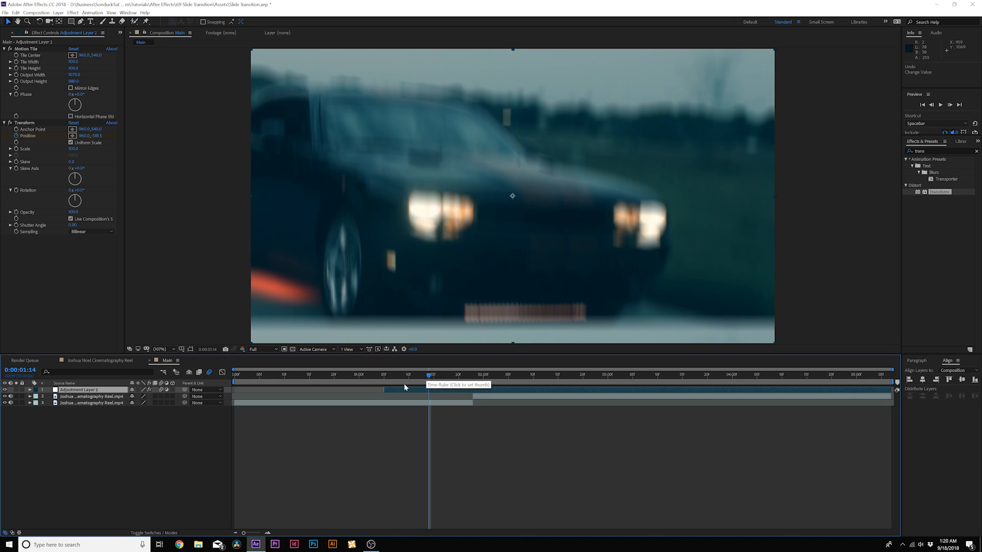
{"action": "left_click", "coordinate": [10, 389]}
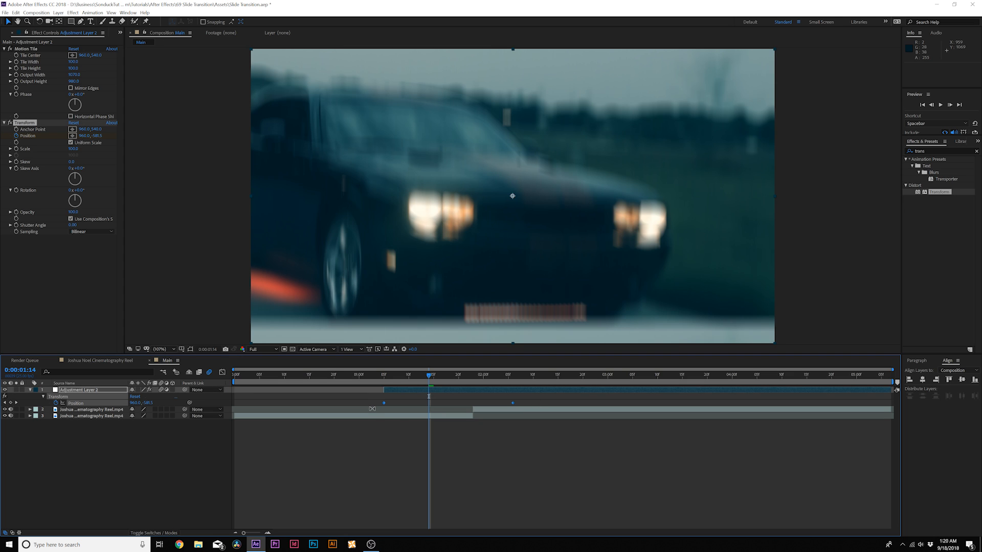
{"action": "left_click", "coordinate": [408, 375]}
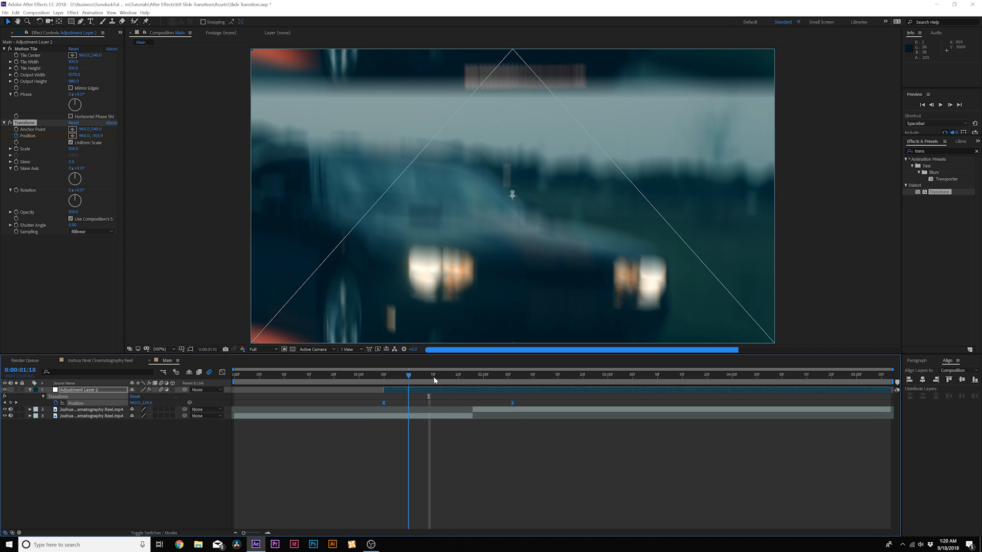
{"action": "left_click", "coordinate": [463, 374]}
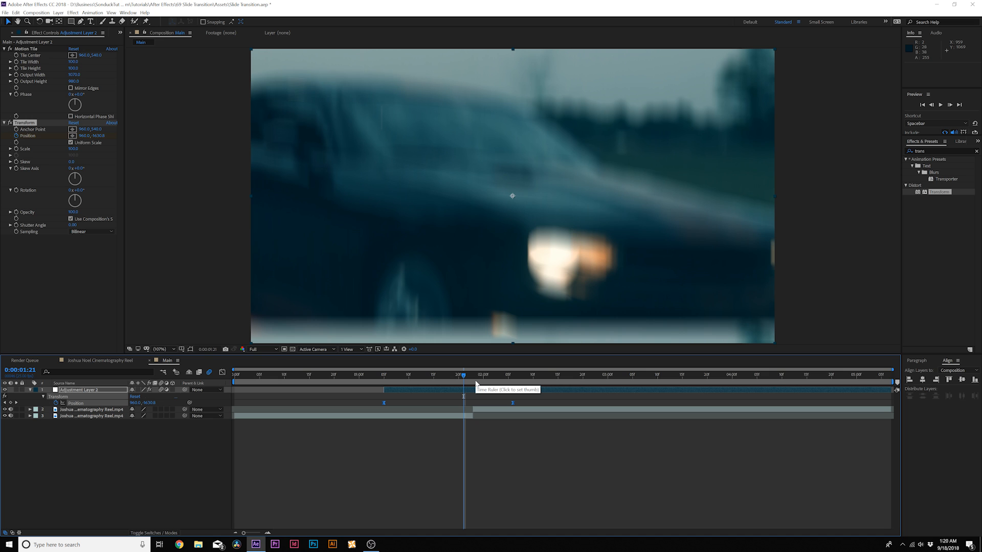
{"action": "left_click", "coordinate": [384, 374]}
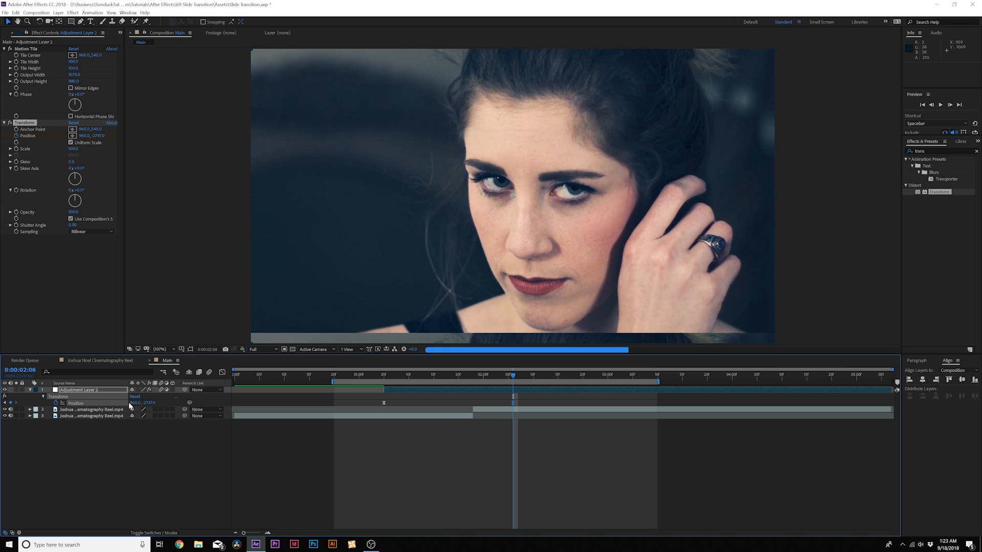
- Add later Position keyframes with offset Y values so the slide overshoots and settles
{"action": "left_click", "coordinate": [553, 376]}
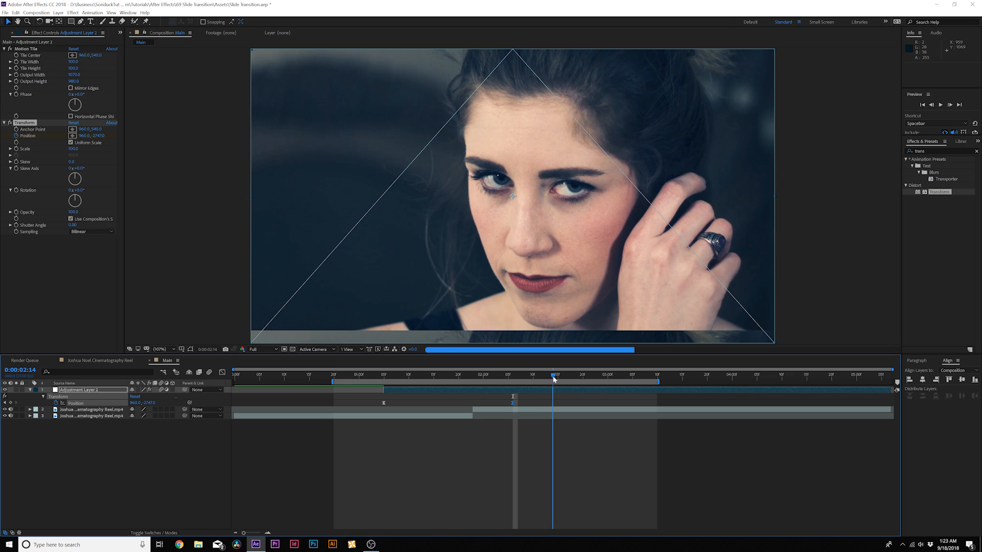
{"action": "left_click", "coordinate": [556, 374]}
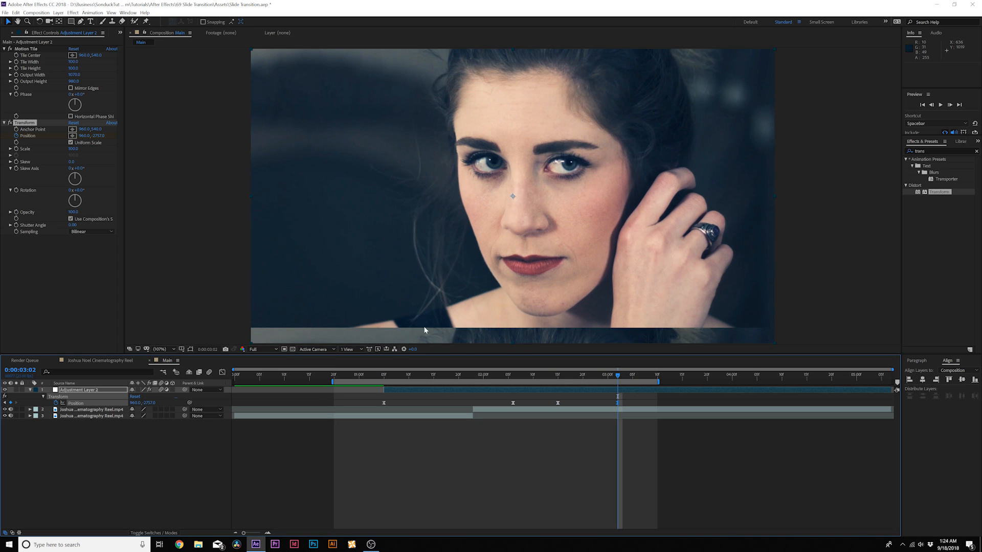
{"action": "mouse_move", "coordinate": [430, 349]}
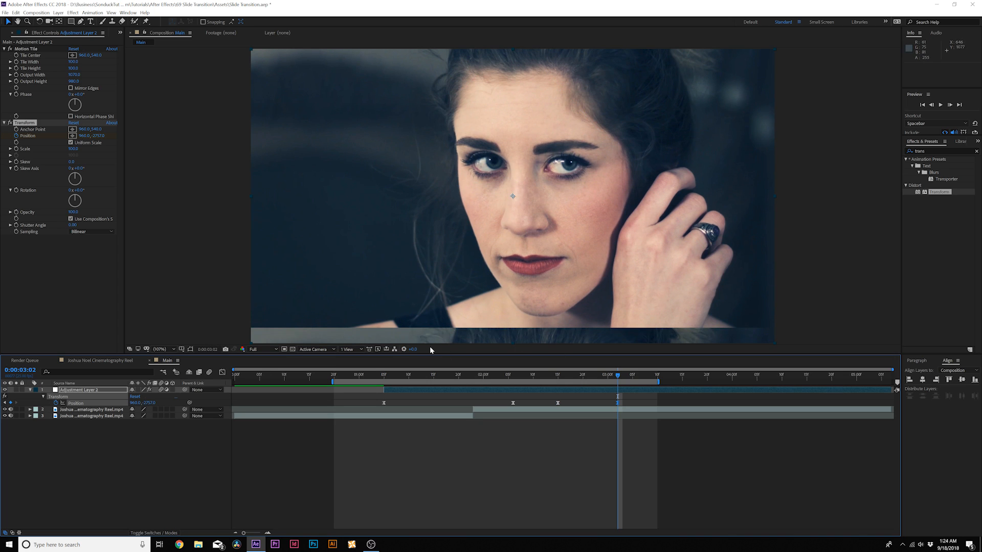
{"action": "left_click", "coordinate": [661, 374]}
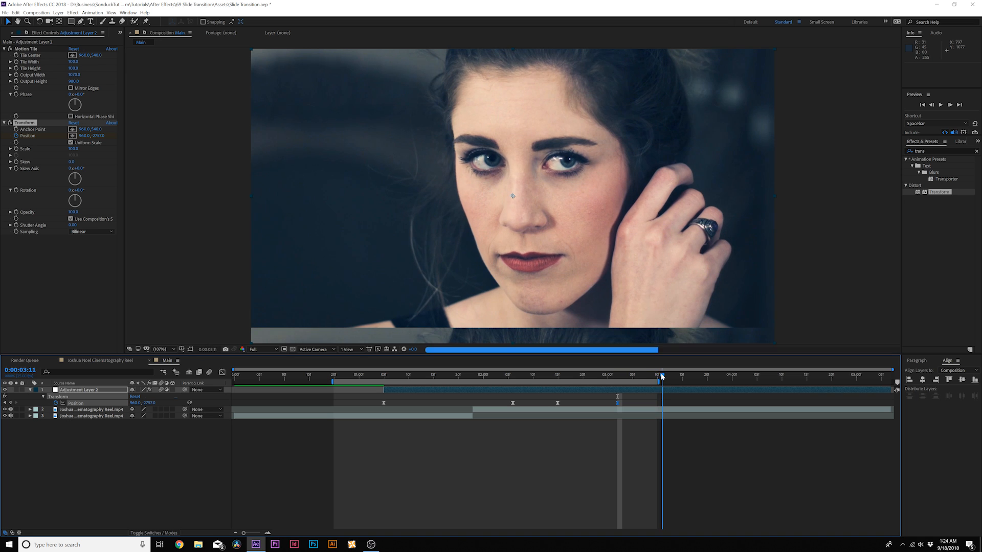
{"action": "left_click", "coordinate": [676, 374]}
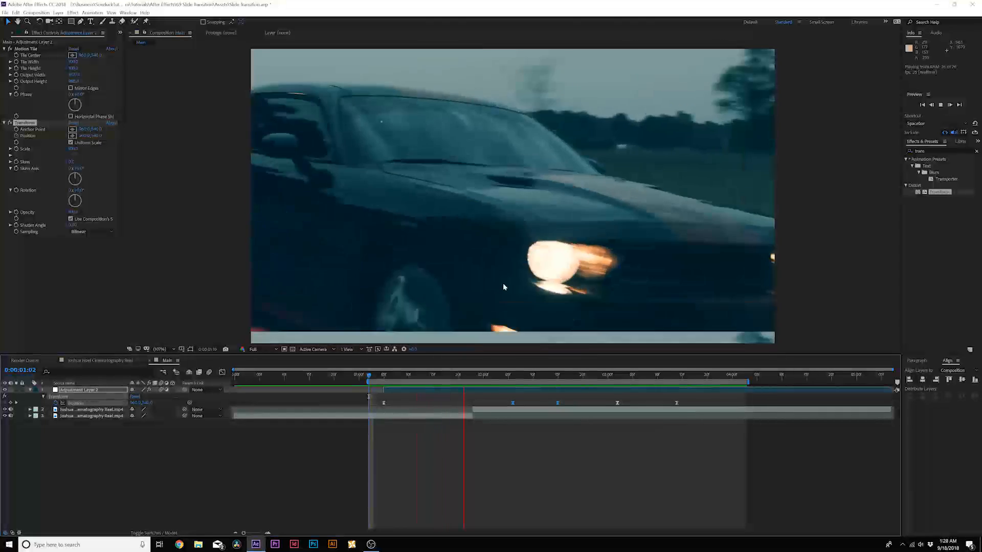
- RAM-preview the work area to check the second vertical transition
{"action": "left_click", "coordinate": [707, 374]}
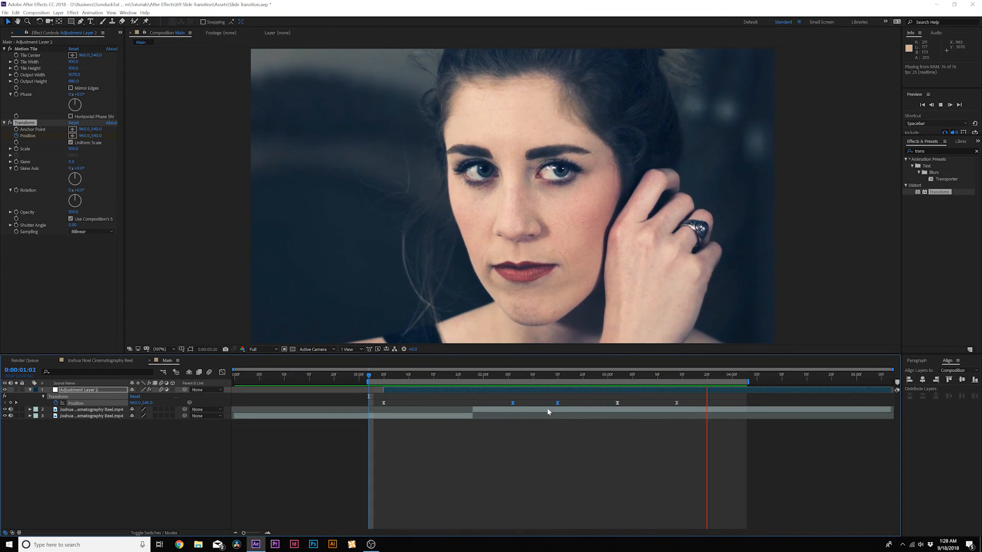
{"action": "left_click", "coordinate": [575, 375]}
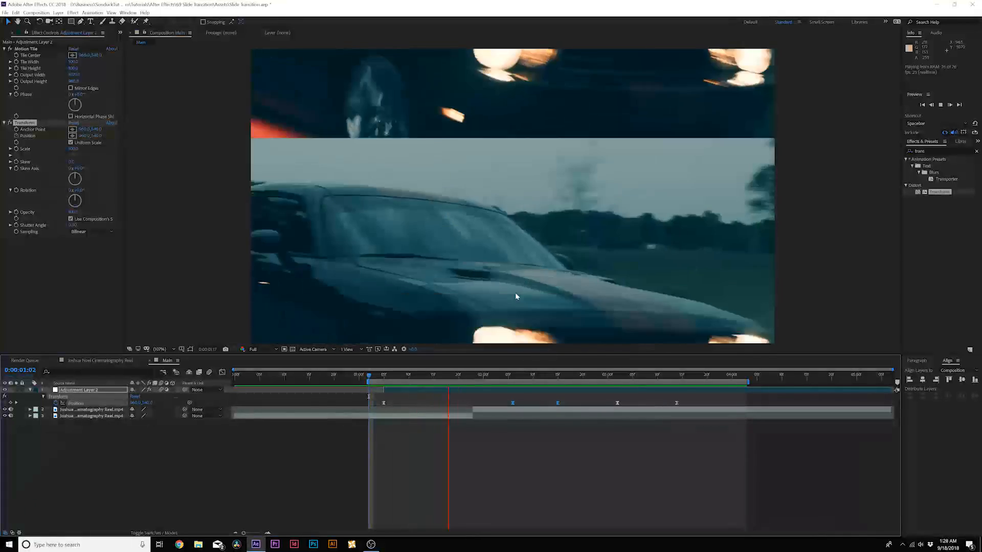
{"action": "left_click", "coordinate": [622, 375]}
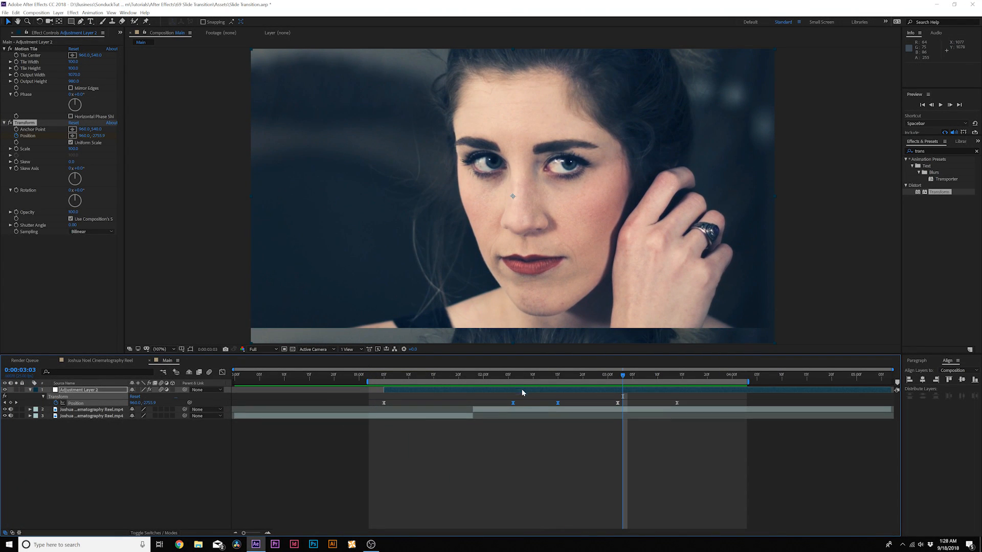
{"action": "left_click", "coordinate": [527, 375]}
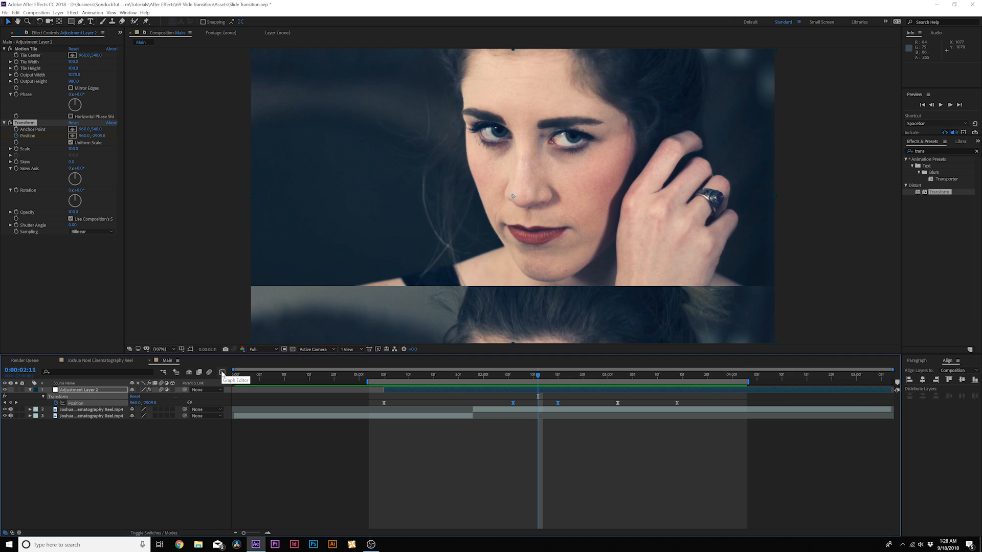
- Set the Position keyframes' spatial interpolation to Linear in Keyframe Interpolation
{"action": "left_click", "coordinate": [222, 372]}
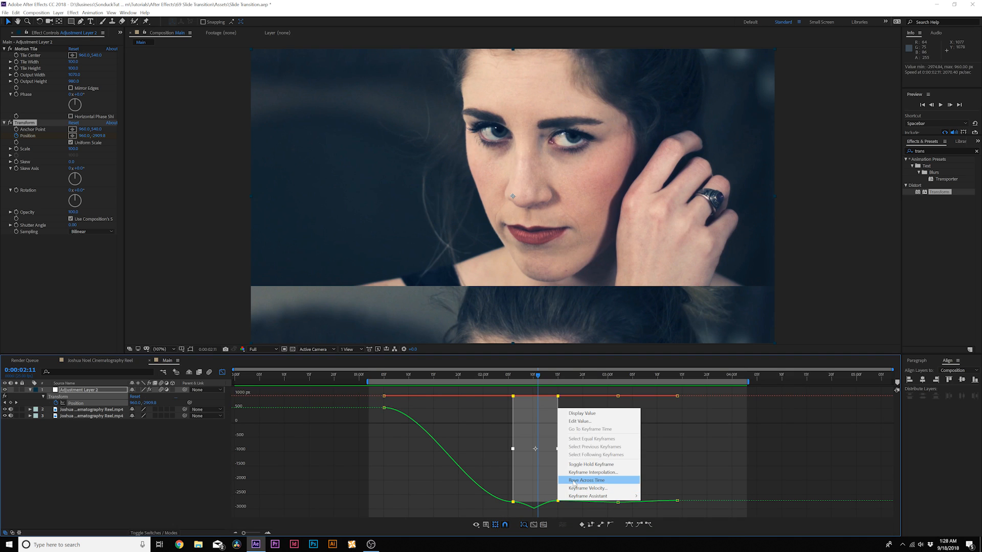
{"action": "left_click", "coordinate": [593, 472]}
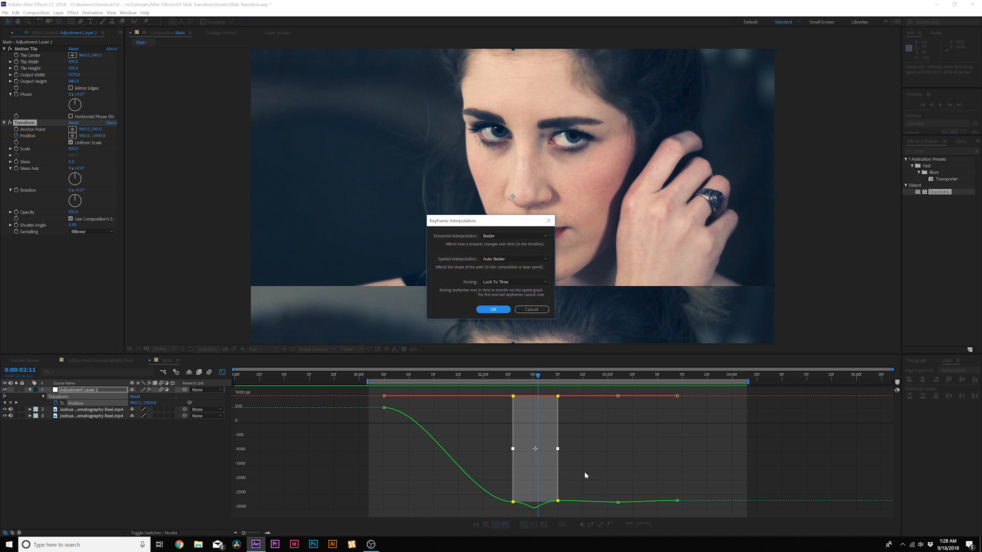
{"action": "mouse_move", "coordinate": [478, 265]}
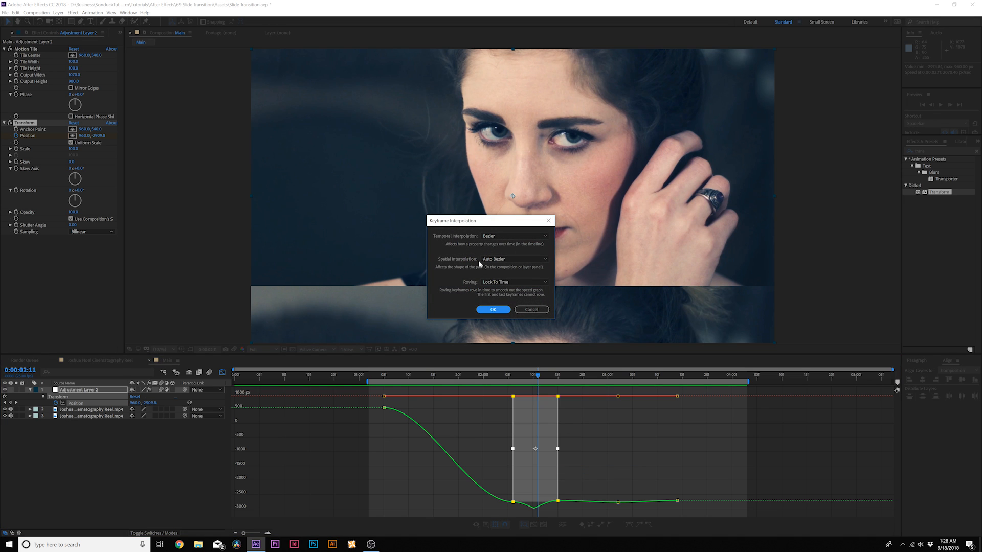
{"action": "left_click", "coordinate": [513, 258]}
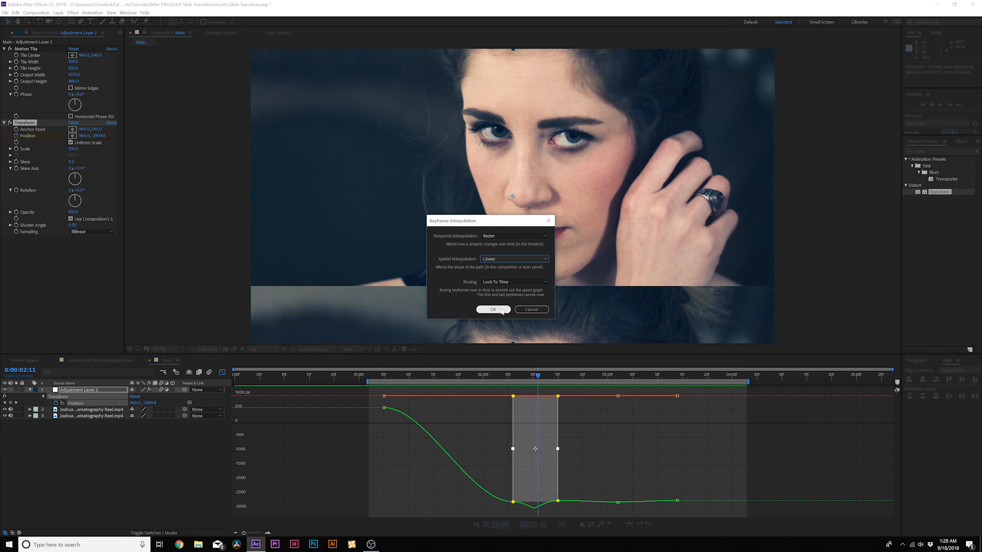
{"action": "left_click", "coordinate": [492, 309]}
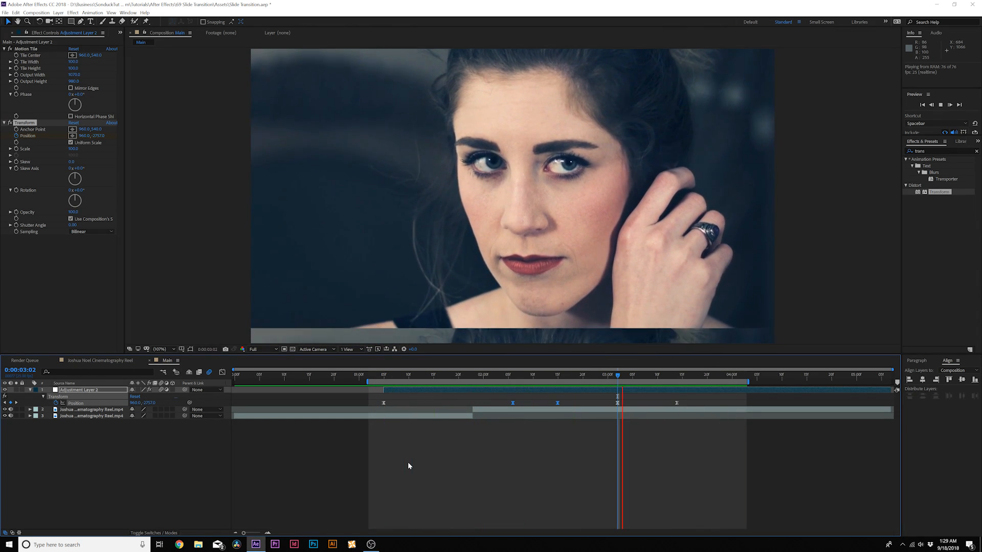
- Rename the adjustment layer to Transition and select both clip layers
{"action": "left_click", "coordinate": [414, 376]}
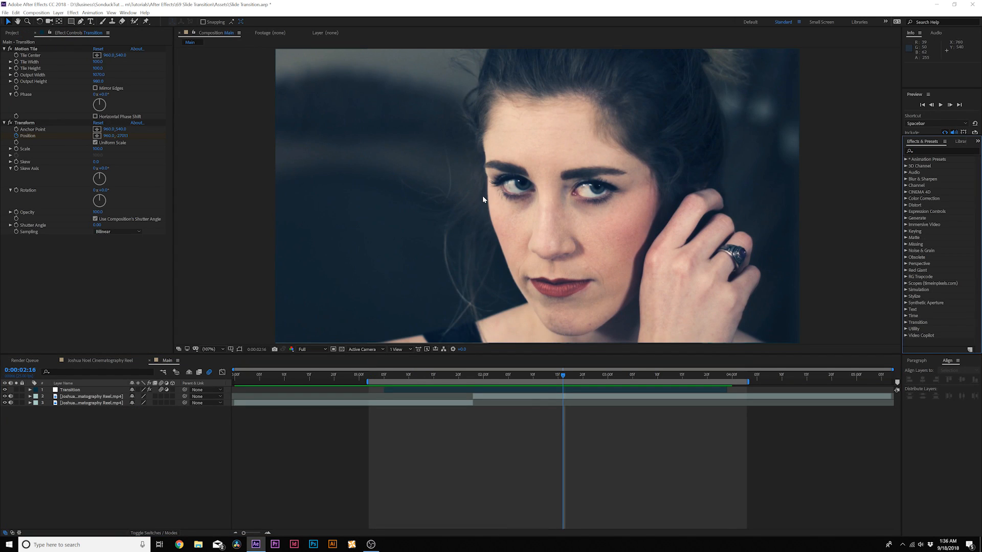
{"action": "mouse_move", "coordinate": [77, 33]}
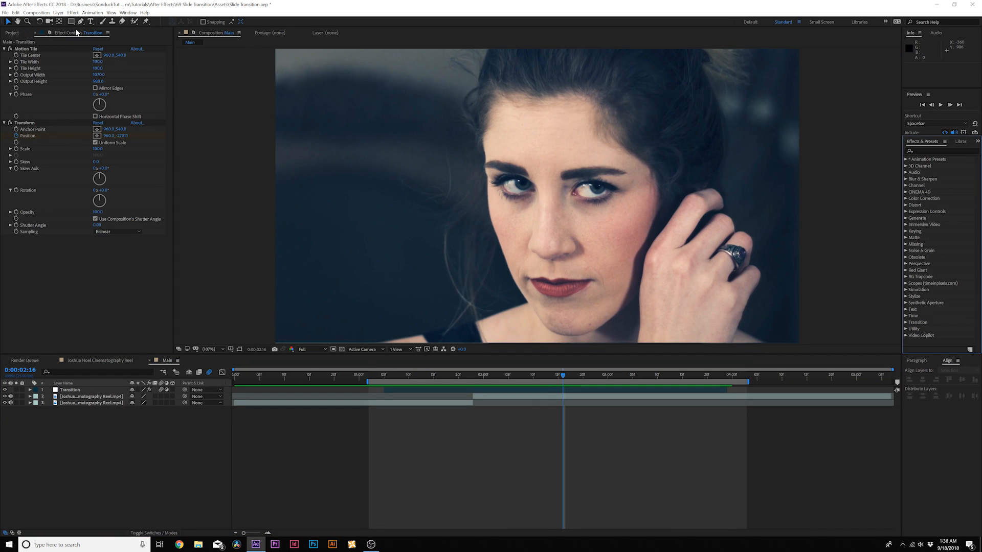
{"action": "left_click", "coordinate": [70, 389]}
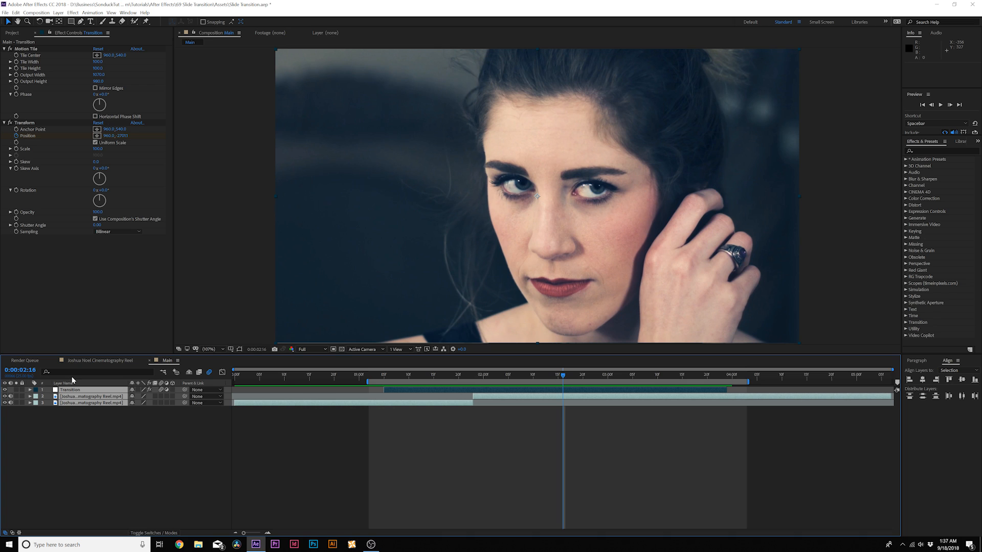
- Pre-compose the two clips into a nested composition named All with all attributes moved
{"action": "left_click", "coordinate": [57, 12]}
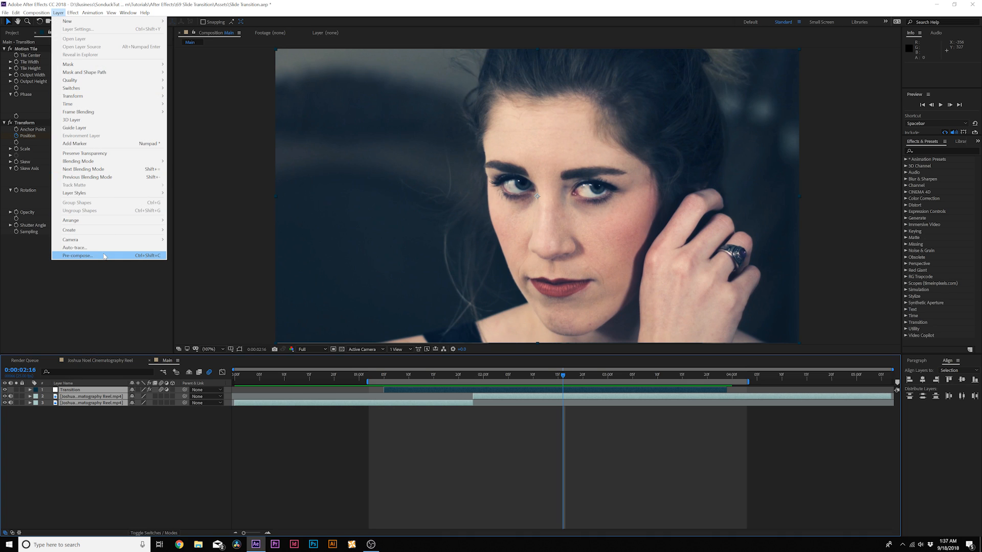
{"action": "left_click", "coordinate": [77, 255]}
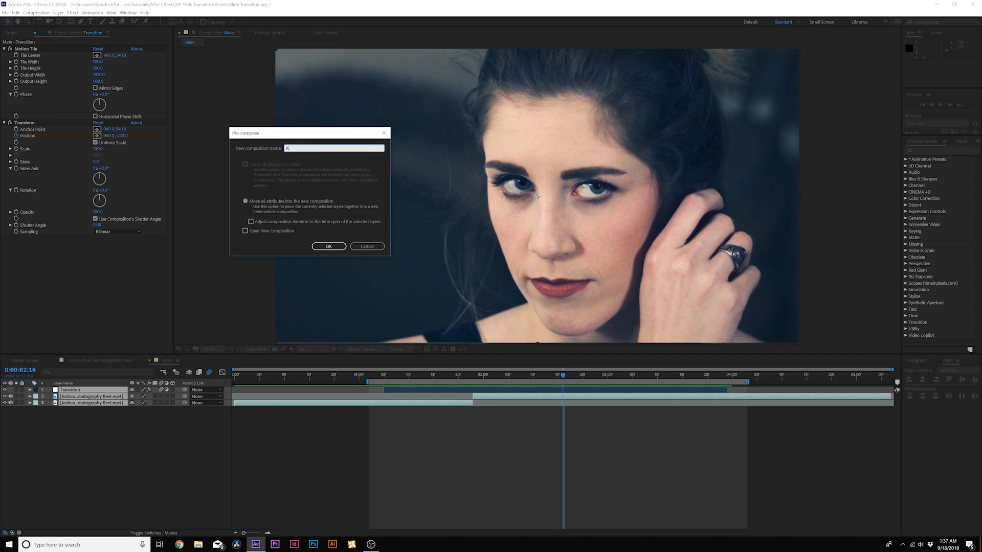
{"action": "left_click", "coordinate": [329, 246]}
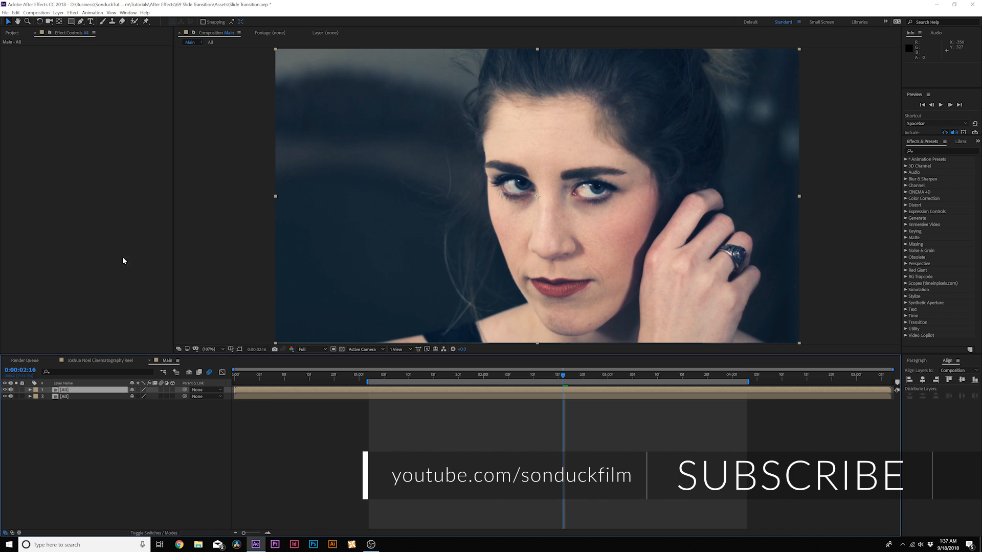
- Apply Shift Channels to the All layer, keeping only the red channel
{"action": "left_click", "coordinate": [72, 13]}
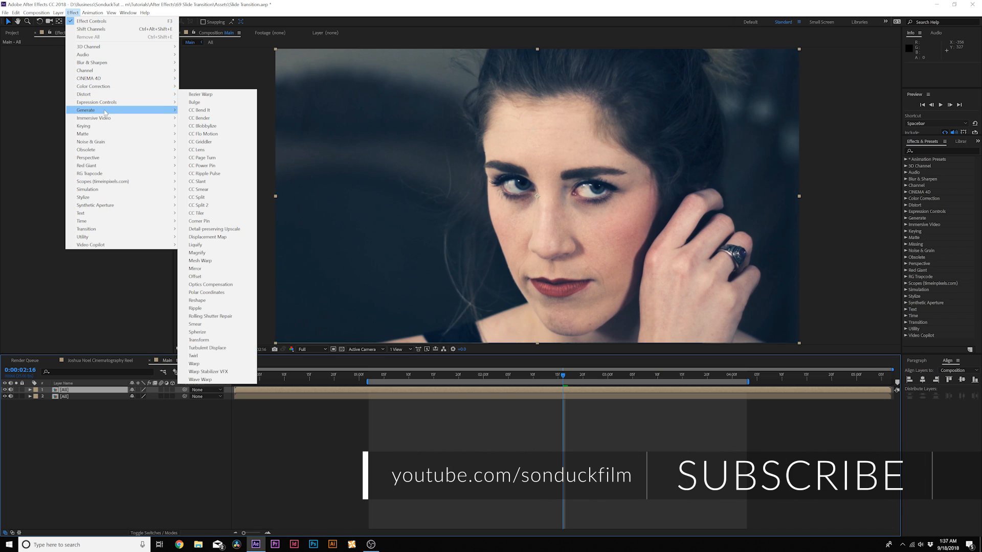
{"action": "mouse_move", "coordinate": [84, 71]}
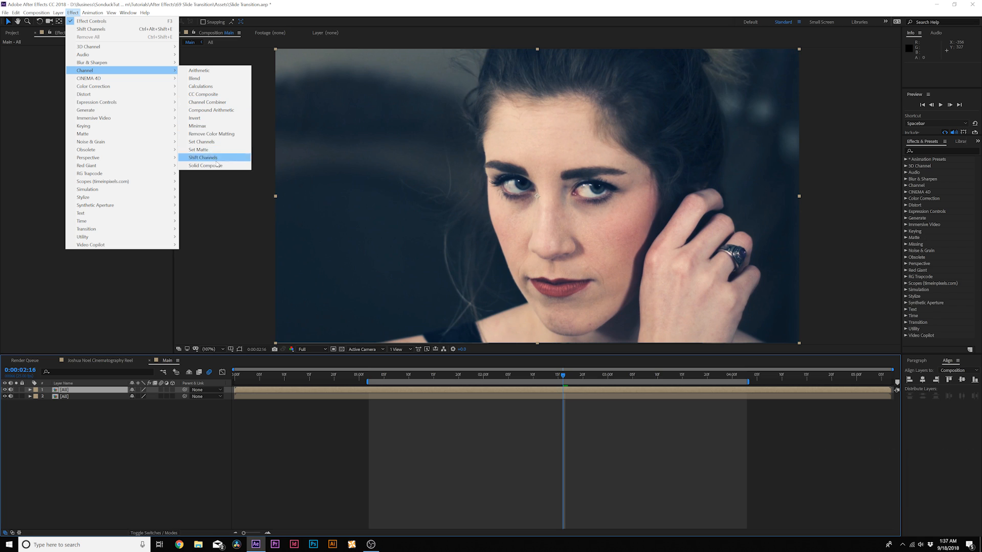
{"action": "left_click", "coordinate": [203, 158]}
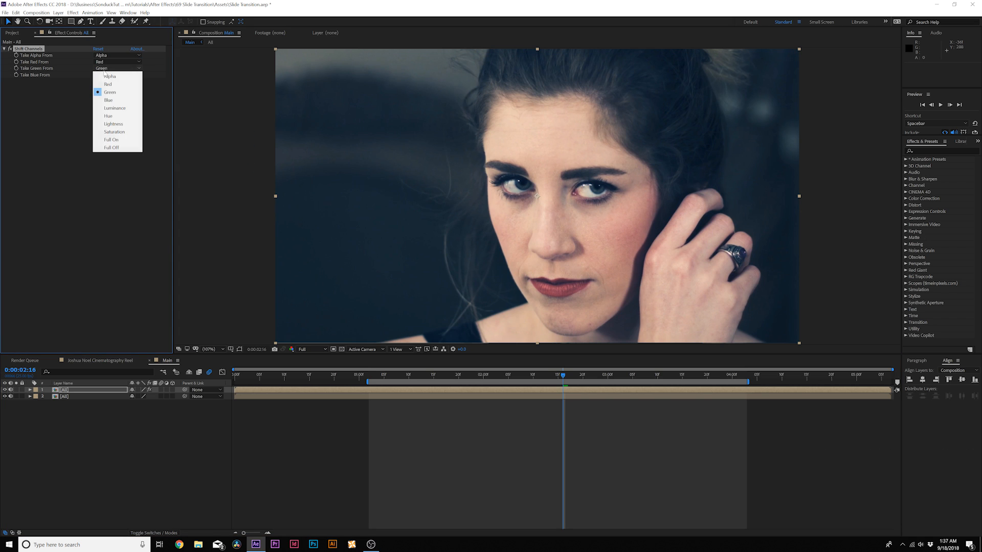
{"action": "left_click", "coordinate": [112, 154]}
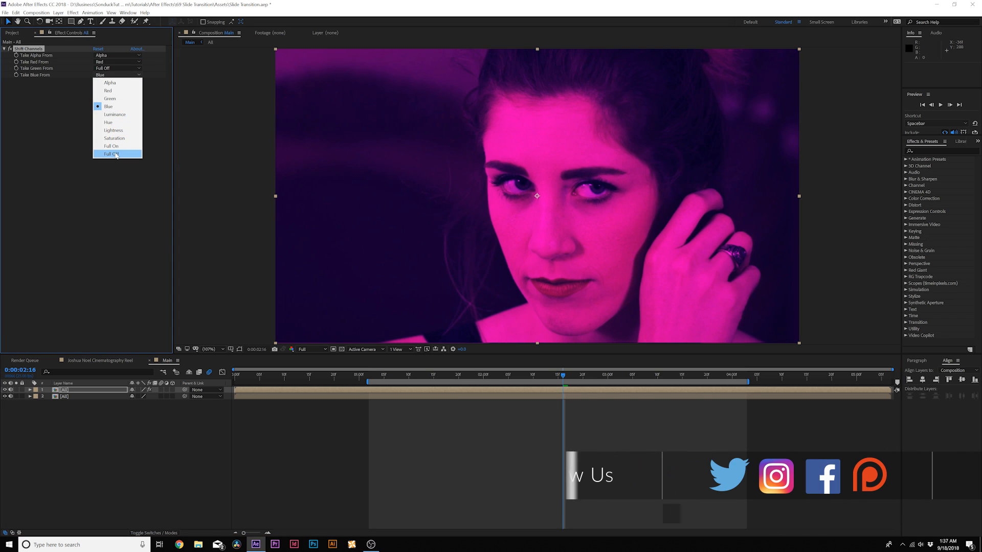
{"action": "left_click", "coordinate": [111, 153]}
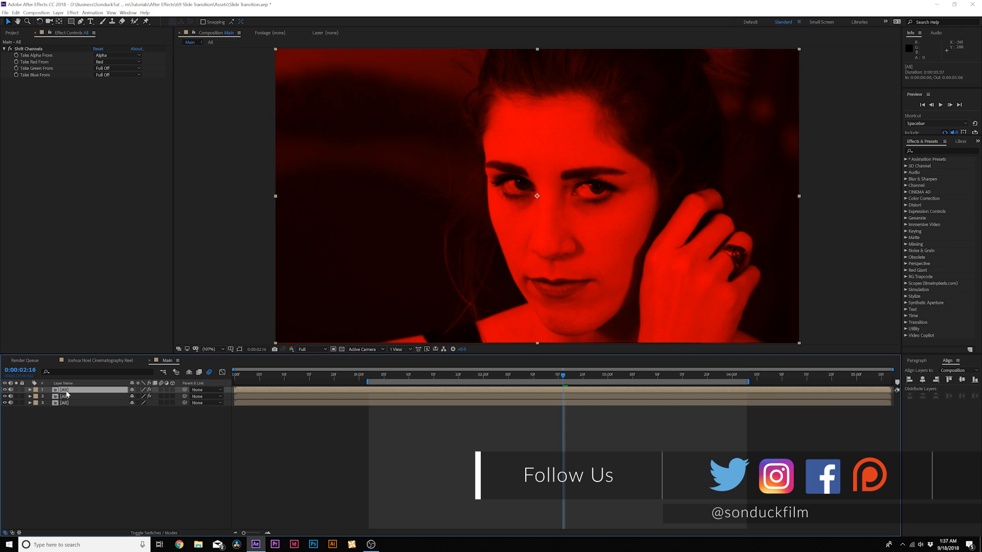
- Set the duplicate copies to show only green and only blue respectively
{"action": "left_click", "coordinate": [118, 55]}
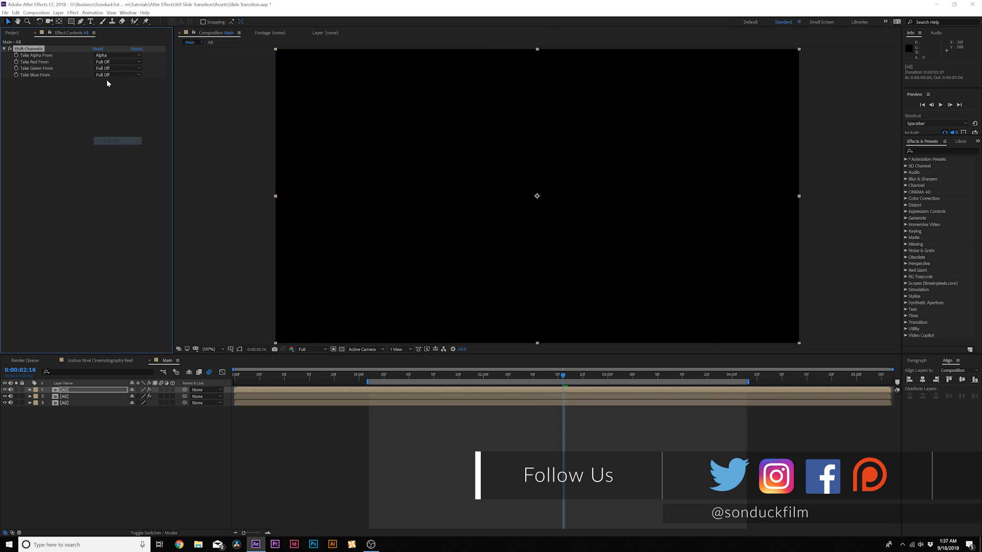
{"action": "left_click", "coordinate": [118, 67]}
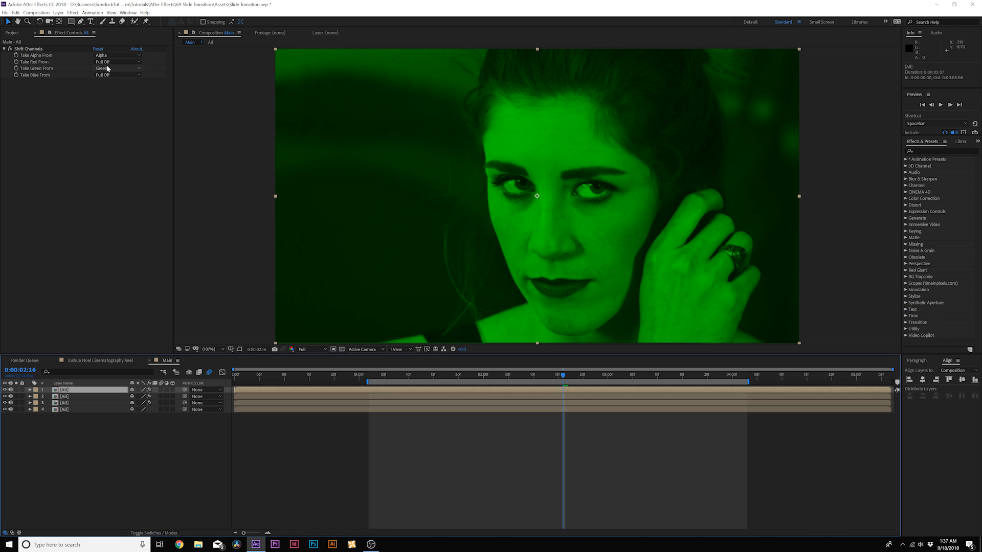
{"action": "left_click", "coordinate": [118, 75]}
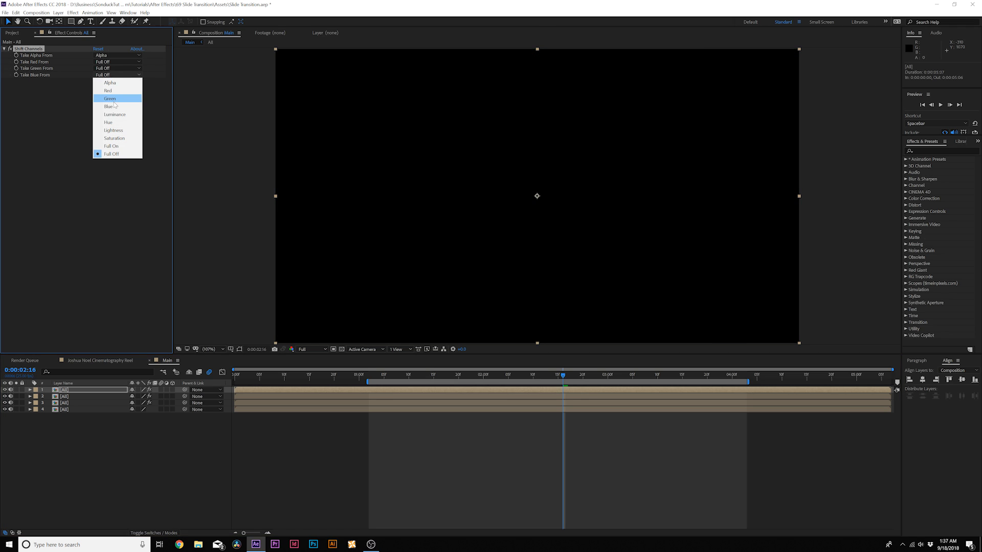
{"action": "left_click", "coordinate": [107, 105]}
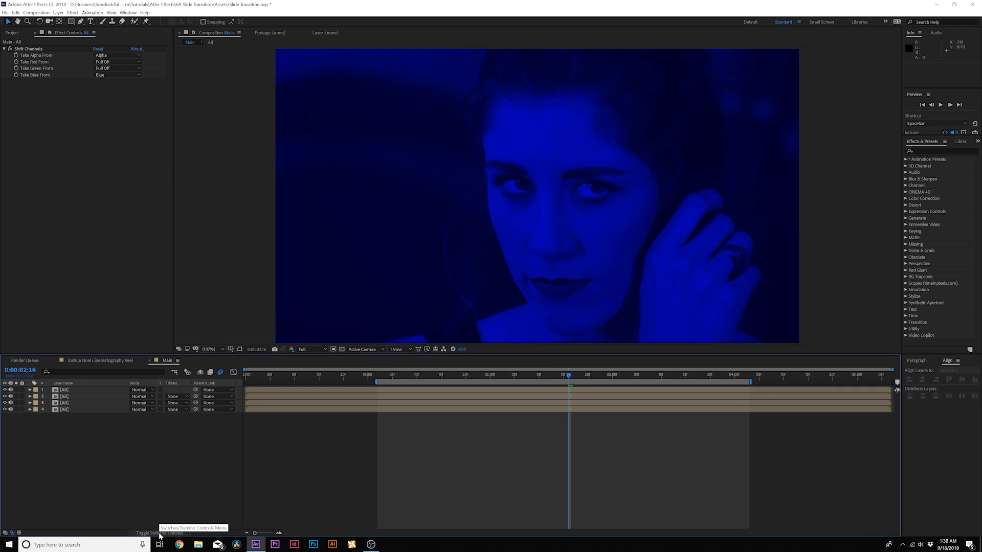
{"action": "mouse_move", "coordinate": [120, 371]}
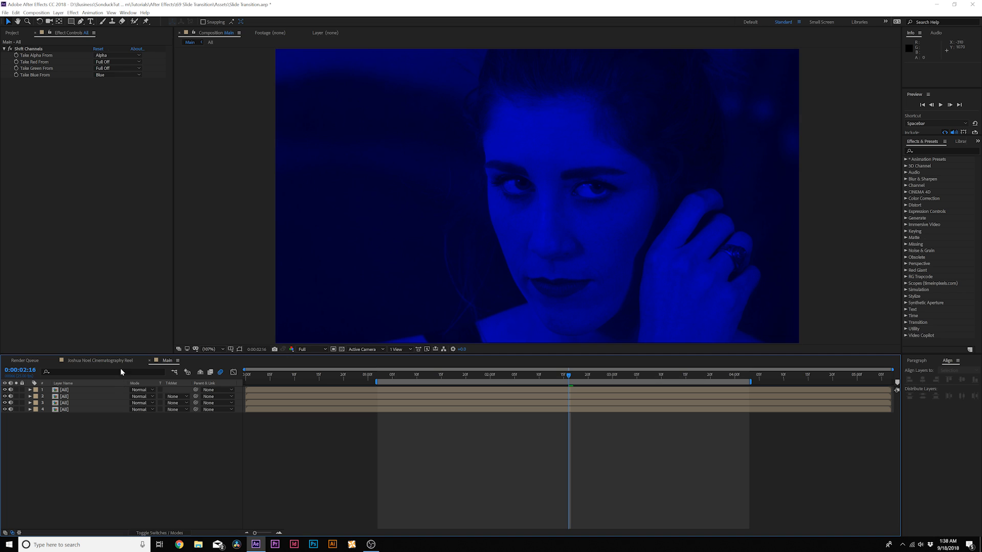
- Set the top two channel layers' blending mode to Screen, then select the green layer
{"action": "left_click", "coordinate": [65, 396]}
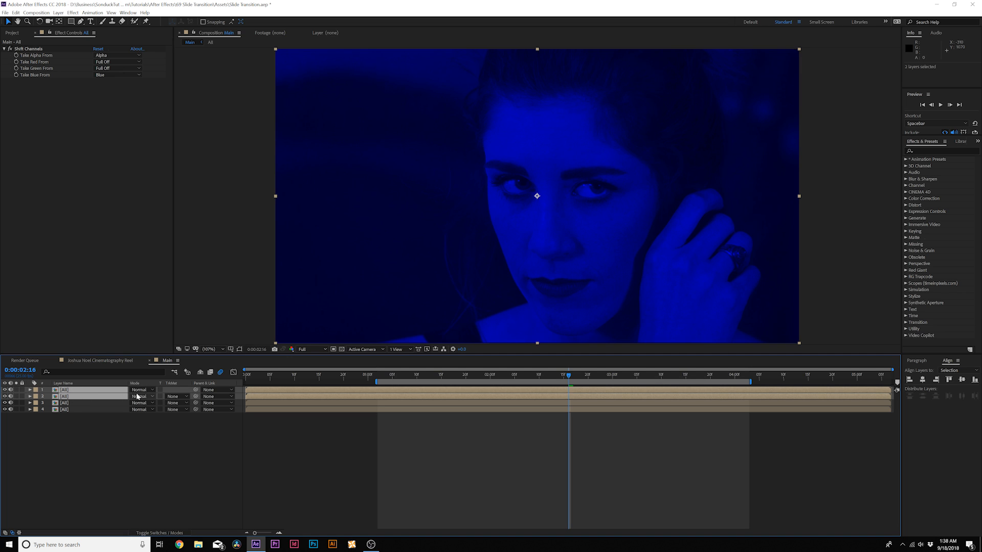
{"action": "left_click", "coordinate": [142, 390]}
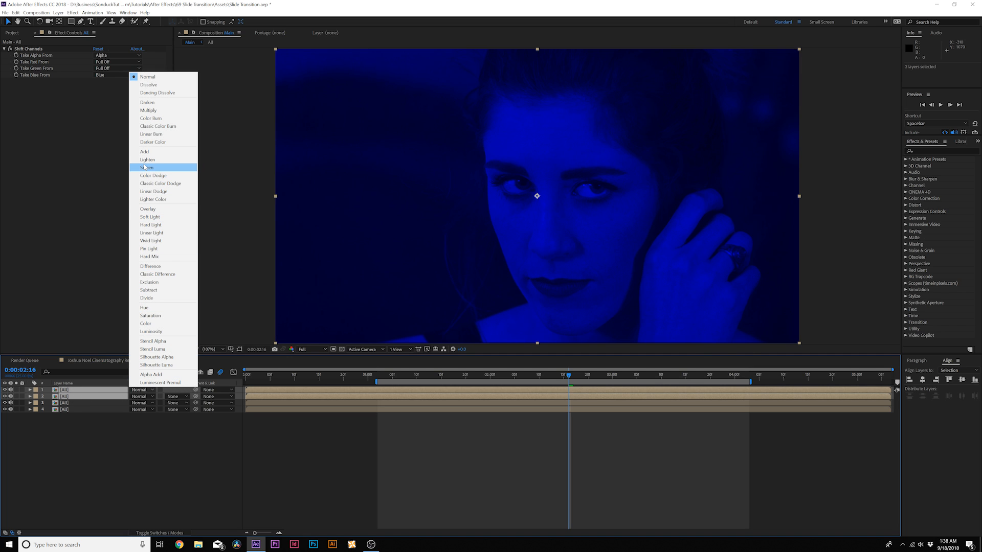
{"action": "left_click", "coordinate": [147, 167]}
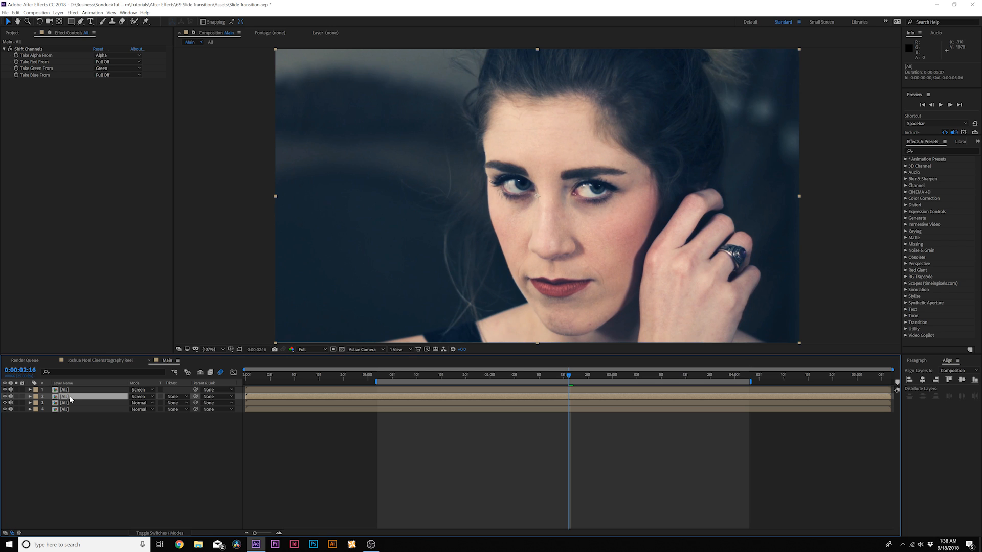
{"action": "left_click", "coordinate": [30, 396]}
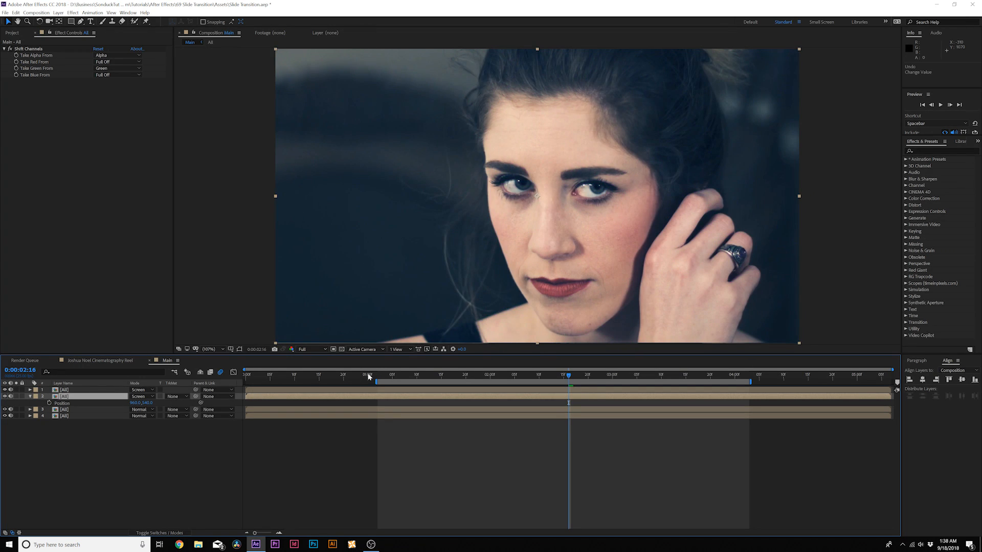
- Add a wiggle(2,20) expression to the green layer's Position and scrub to preview the split
{"action": "left_click", "coordinate": [49, 403]}
{"action": "type", "text": "wiggle(2,20)"}
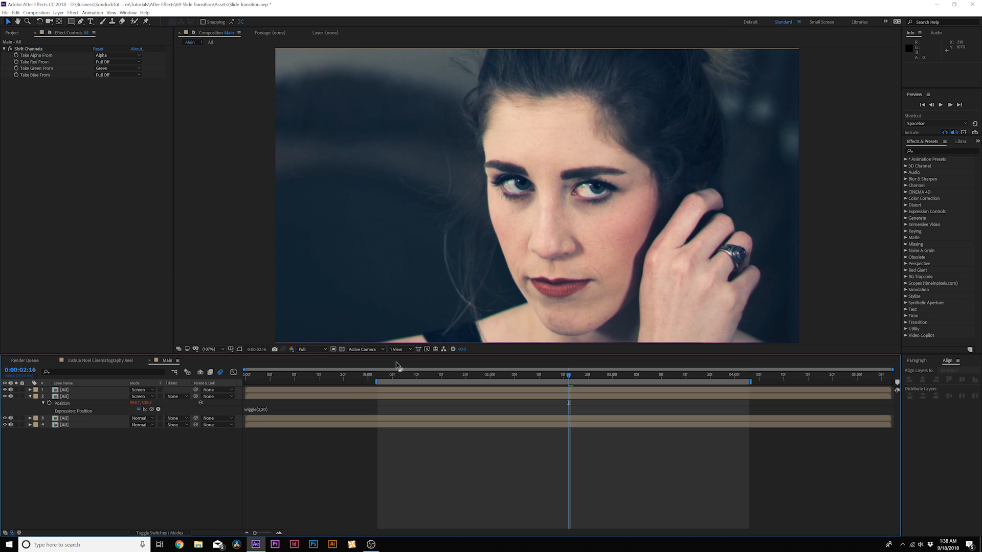
{"action": "left_click", "coordinate": [510, 374]}
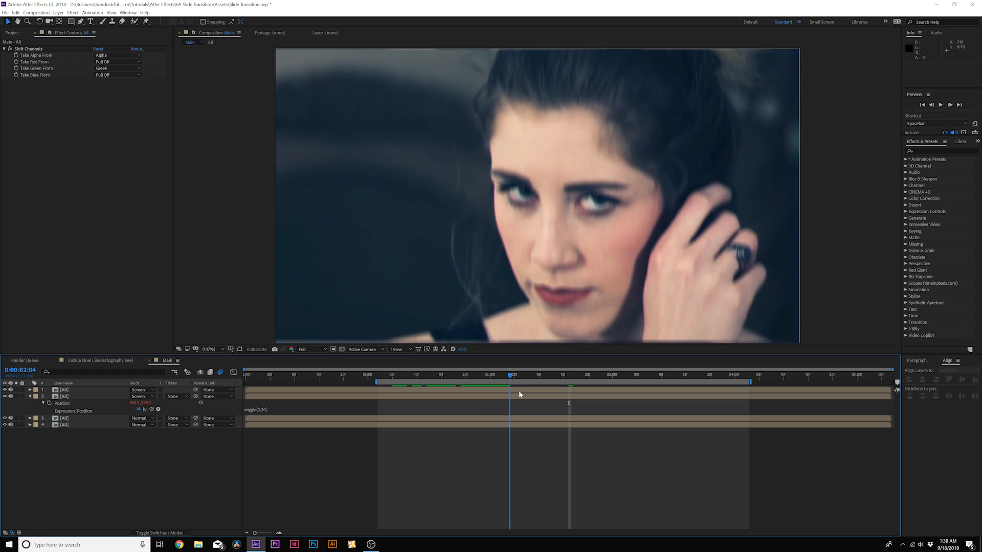
{"action": "left_click", "coordinate": [610, 374]}
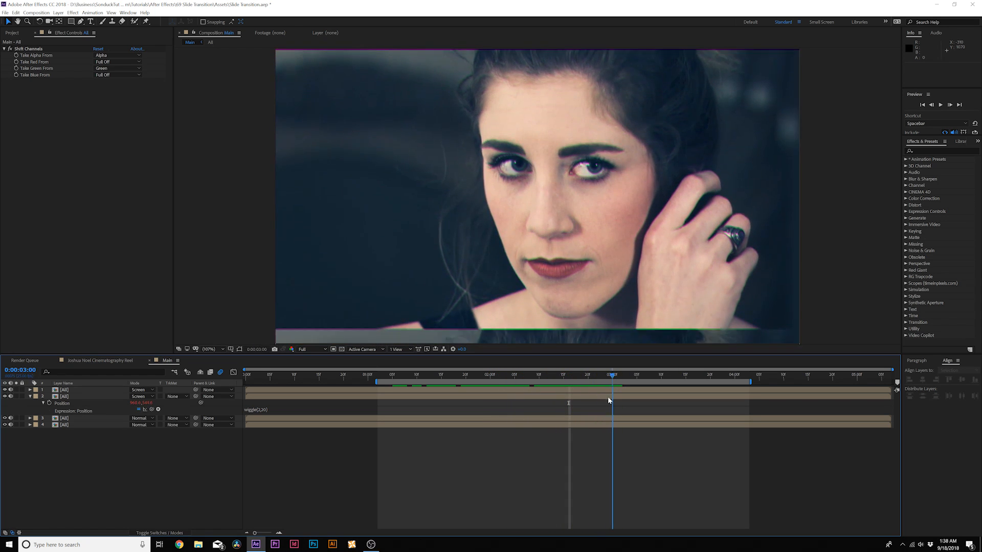
{"action": "left_click", "coordinate": [377, 374]}
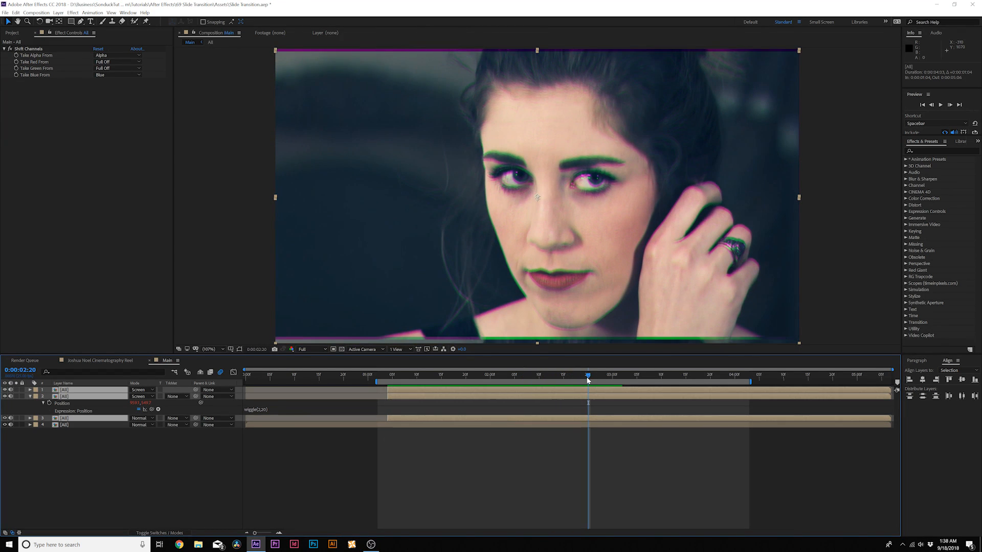
- Select the three channel layers together and scrub the playhead to preview the glitch later in the shot
{"action": "left_click", "coordinate": [29, 396]}
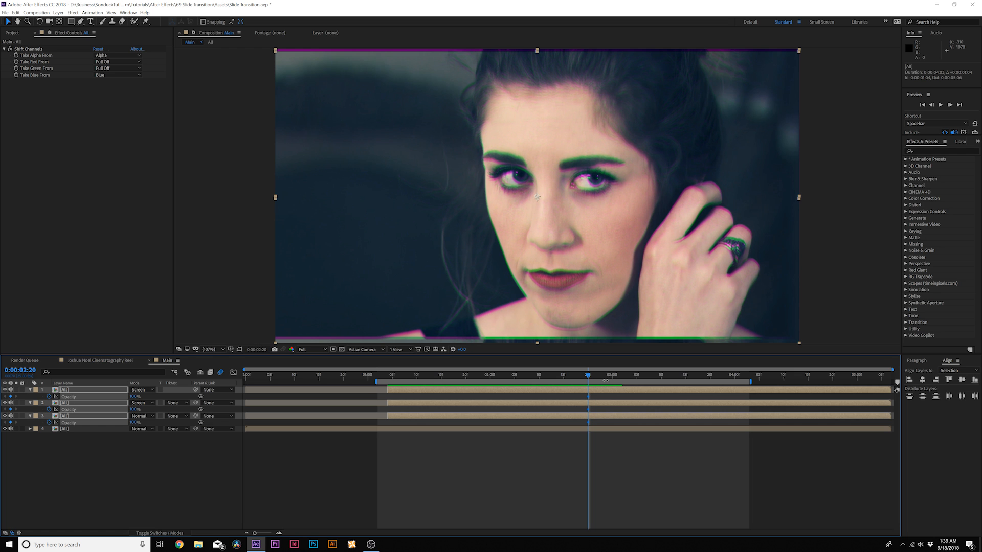
{"action": "left_click", "coordinate": [689, 374]}
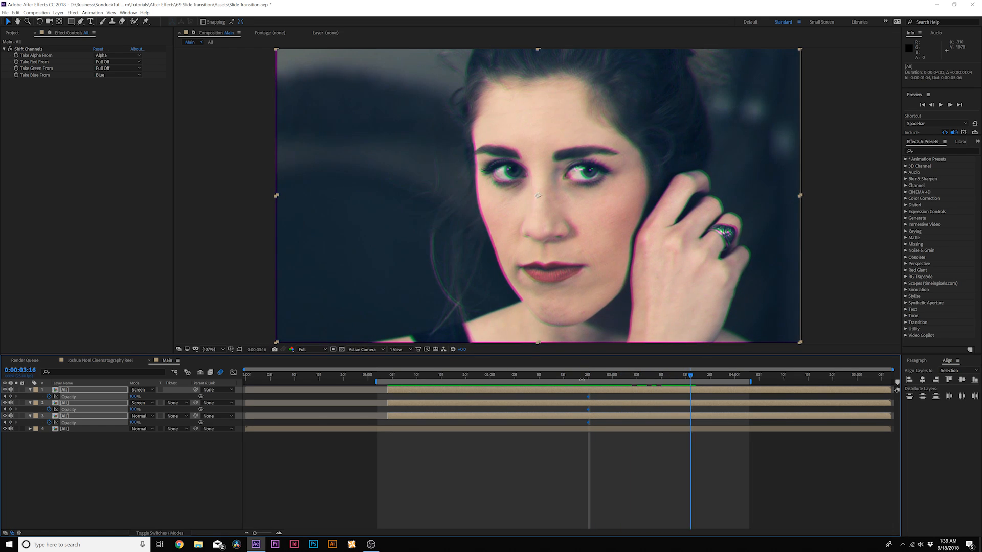